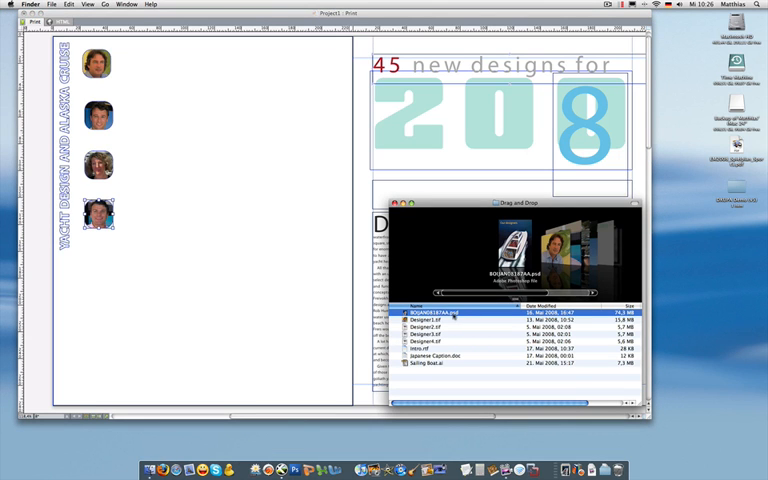
Open the yacht PSD from the layout images folder into the magazine spread
double_click(436, 312)
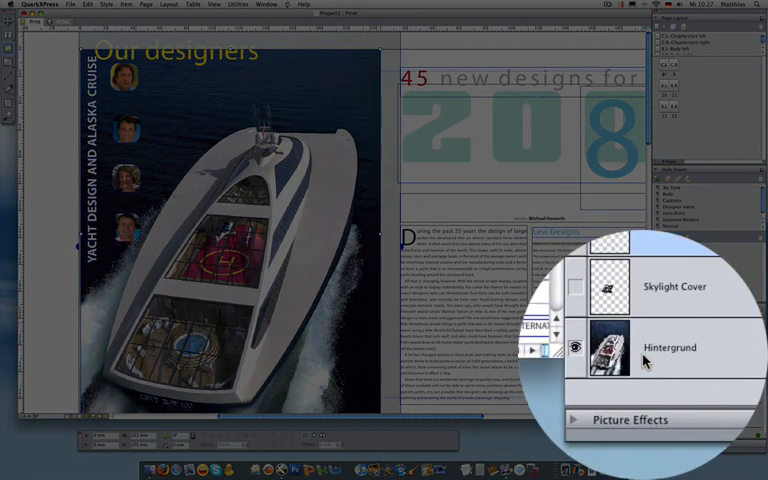
click(636, 336)
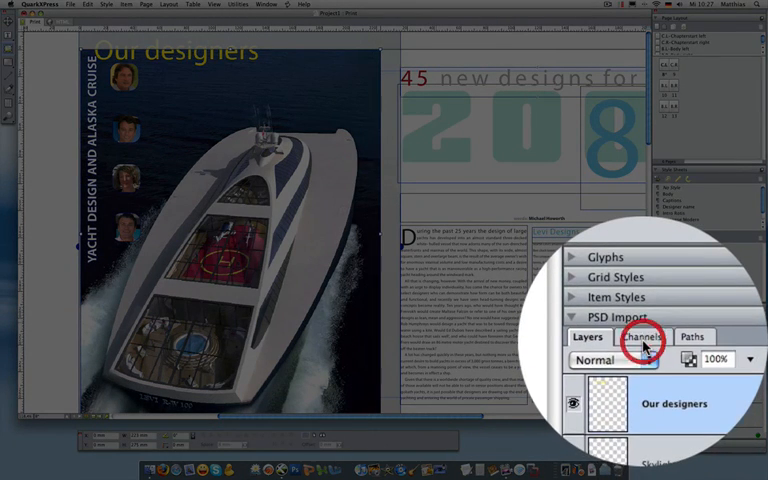
click(640, 336)
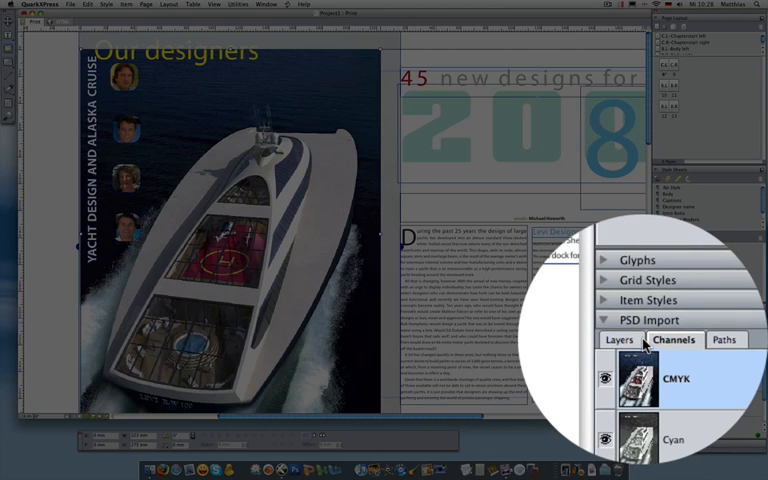
click(620, 340)
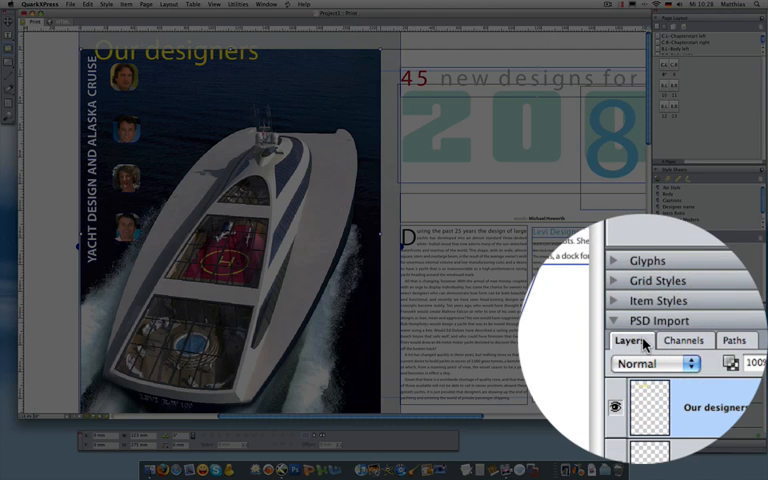
Hide the 'Our designers' text layer so the heading disappears from the yacht photo
click(632, 348)
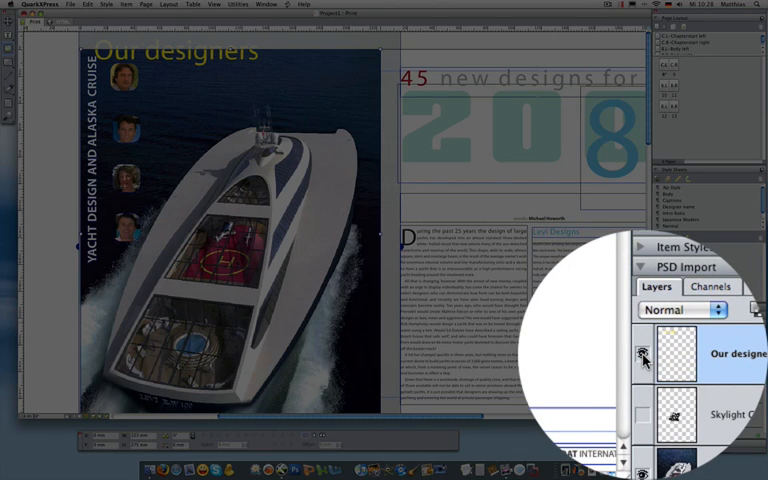
click(640, 352)
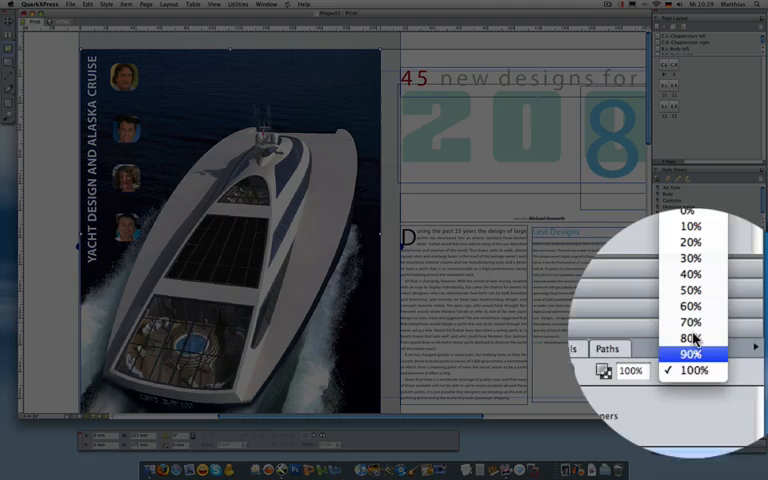
mouse_move(690, 314)
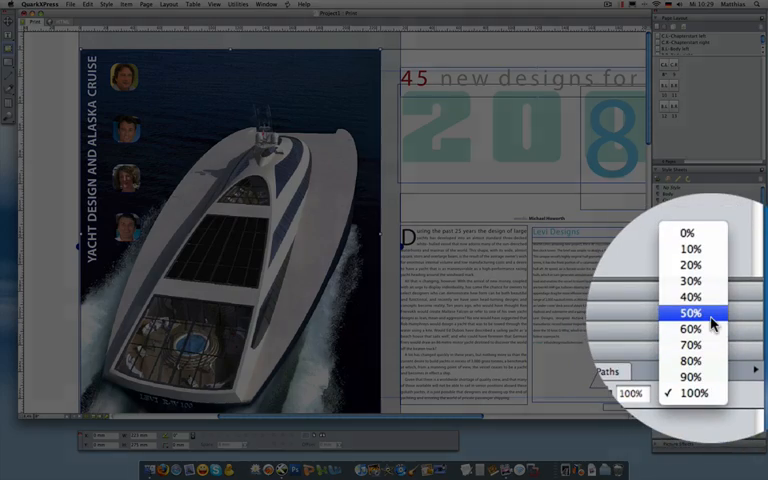
Set the Skylight Cover layer to 50% opacity and review the blending mode choices
click(694, 392)
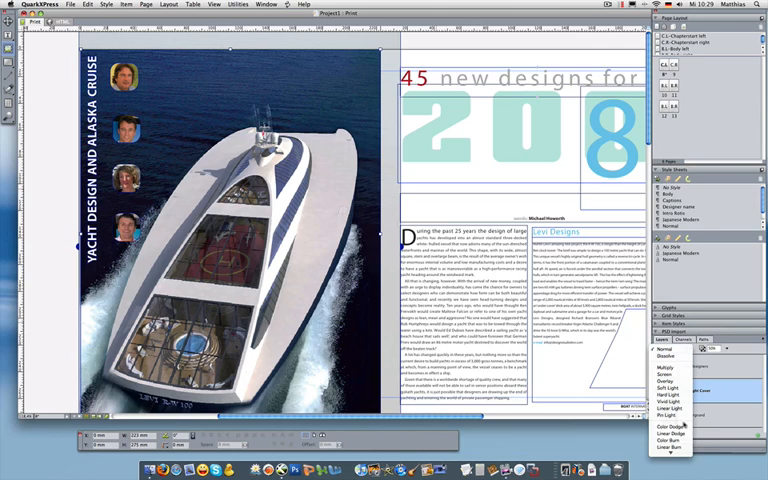
click(670, 348)
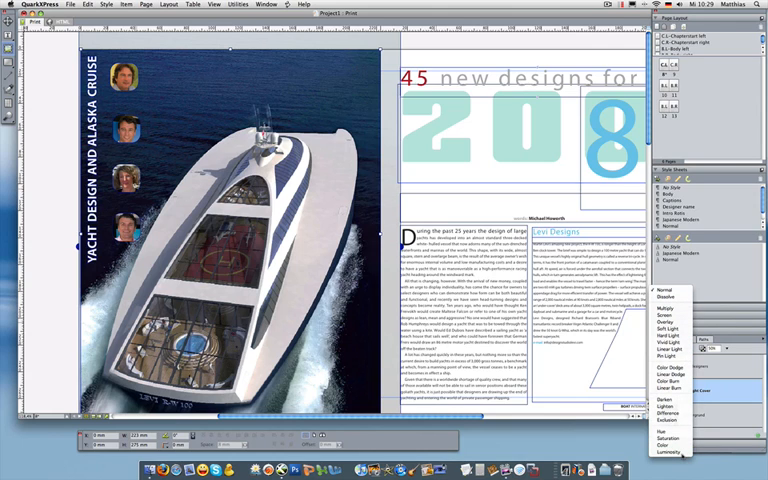